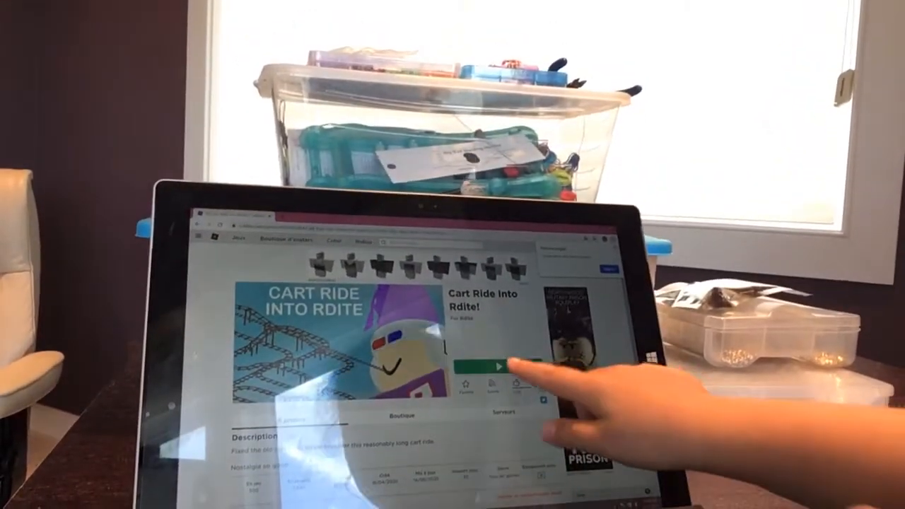
- Start 'Cart Ride Into Rdite!' with the green Play button on its game page
{"action": "left_click", "coordinate": [495, 363]}
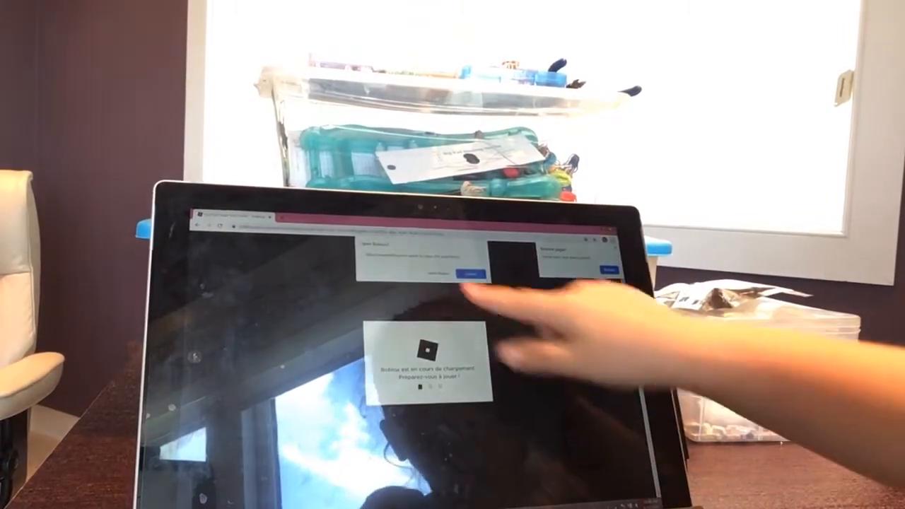